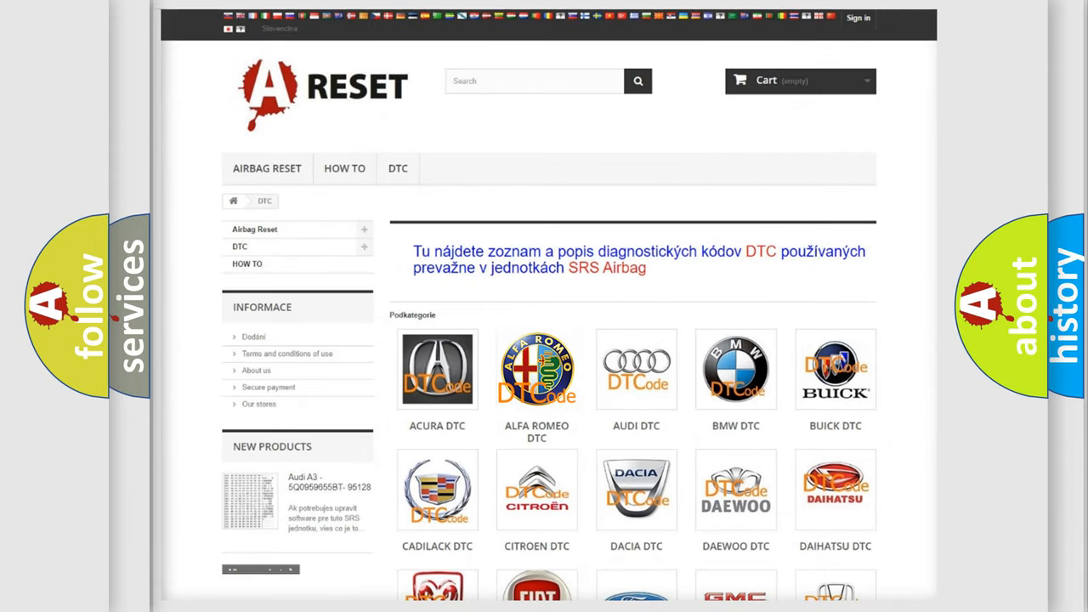
# - Open the ALFA ROMEO DTC subcategory and scroll through its airbag code list
pyautogui.click(536, 369)
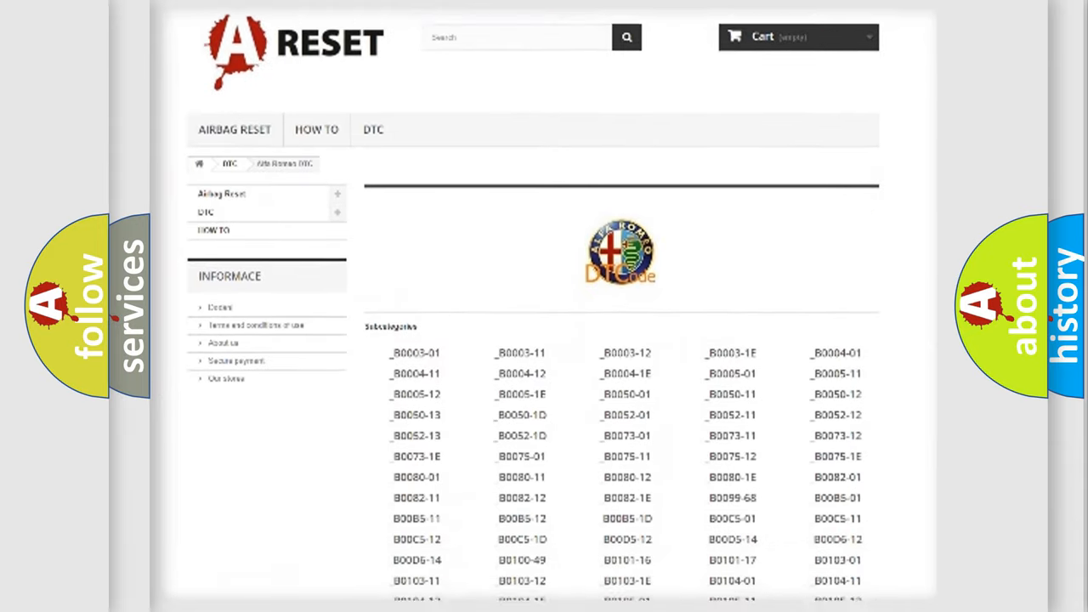
pyautogui.scroll(-3)
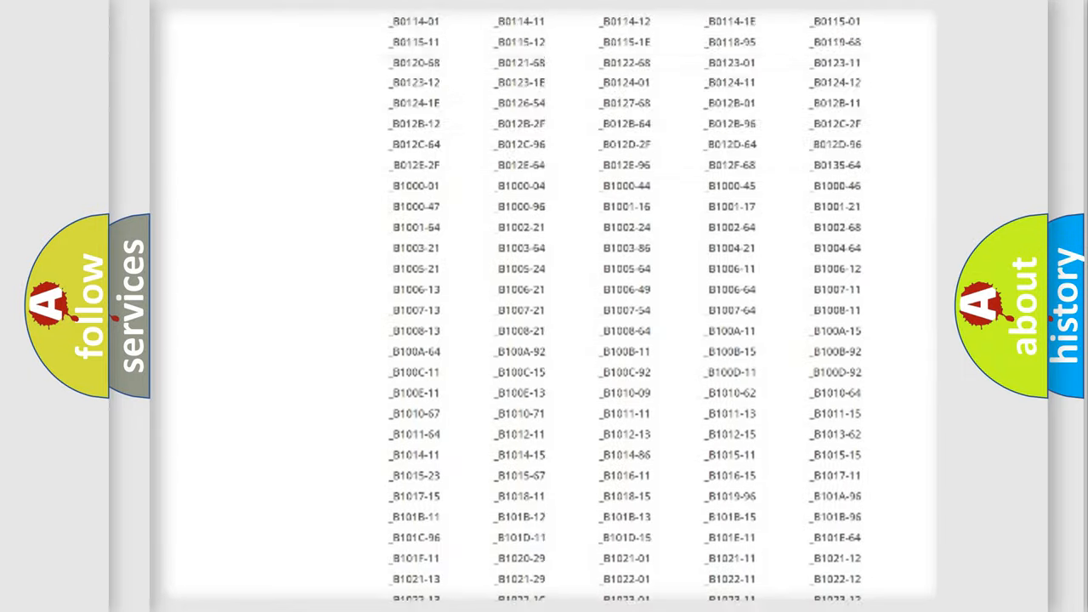
pyautogui.scroll(3)
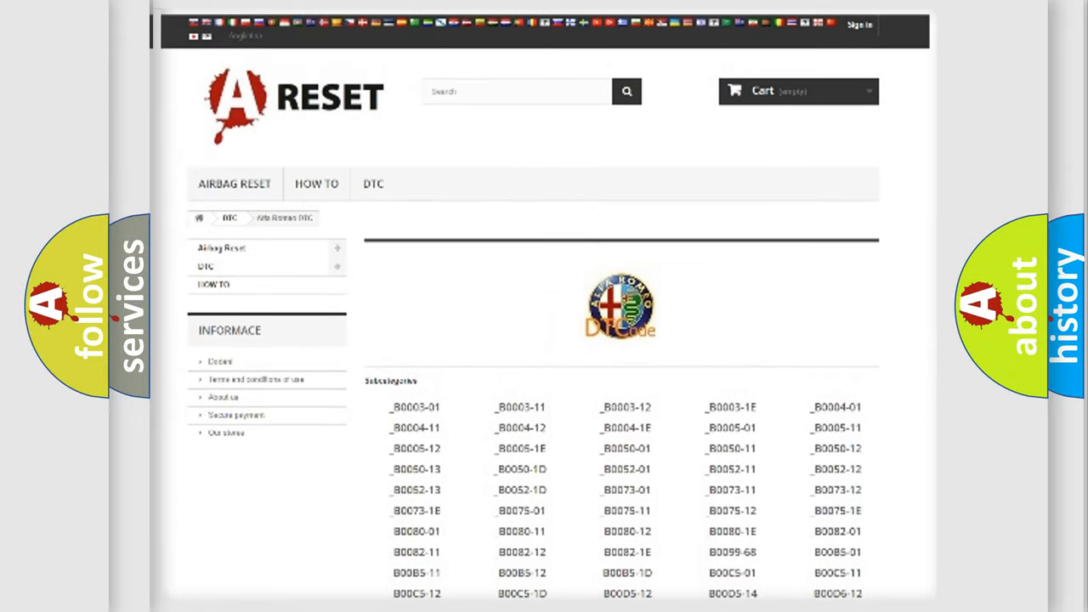